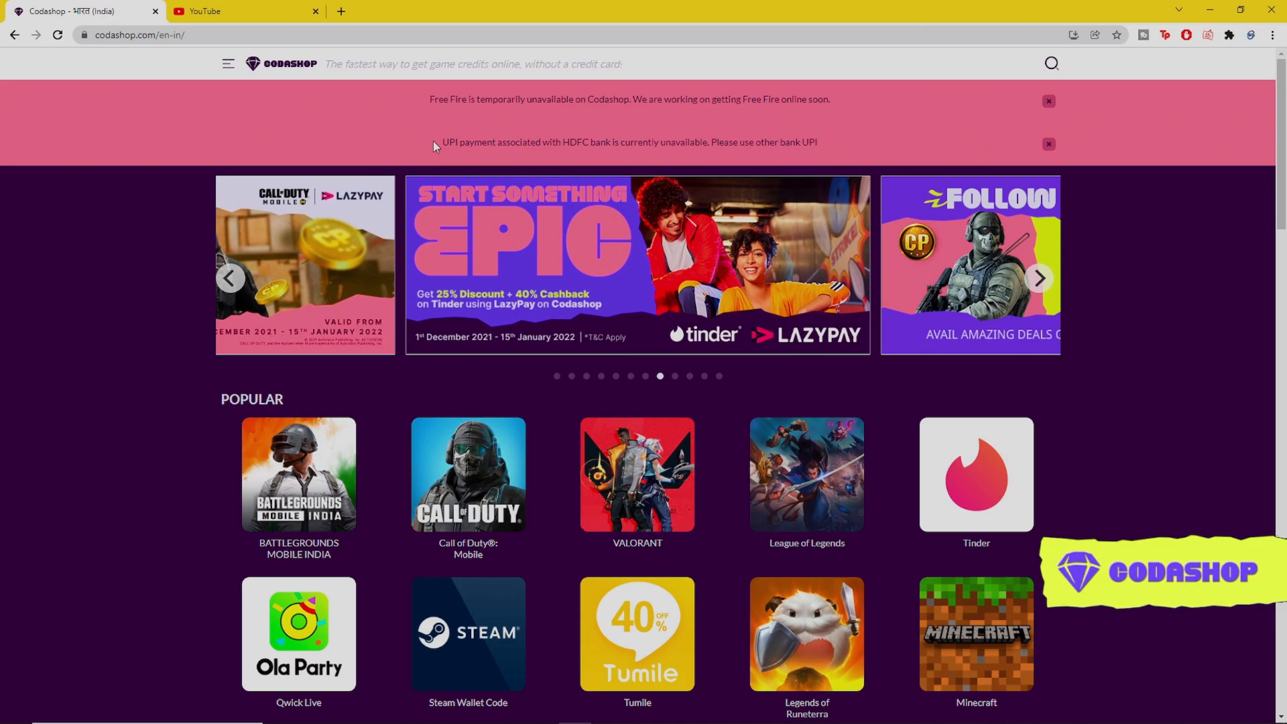
# Open Codashop's VALORANT top-up, enter Riot ID 'Jim' and select the 500 VP pack
pyautogui.click(1038, 278)
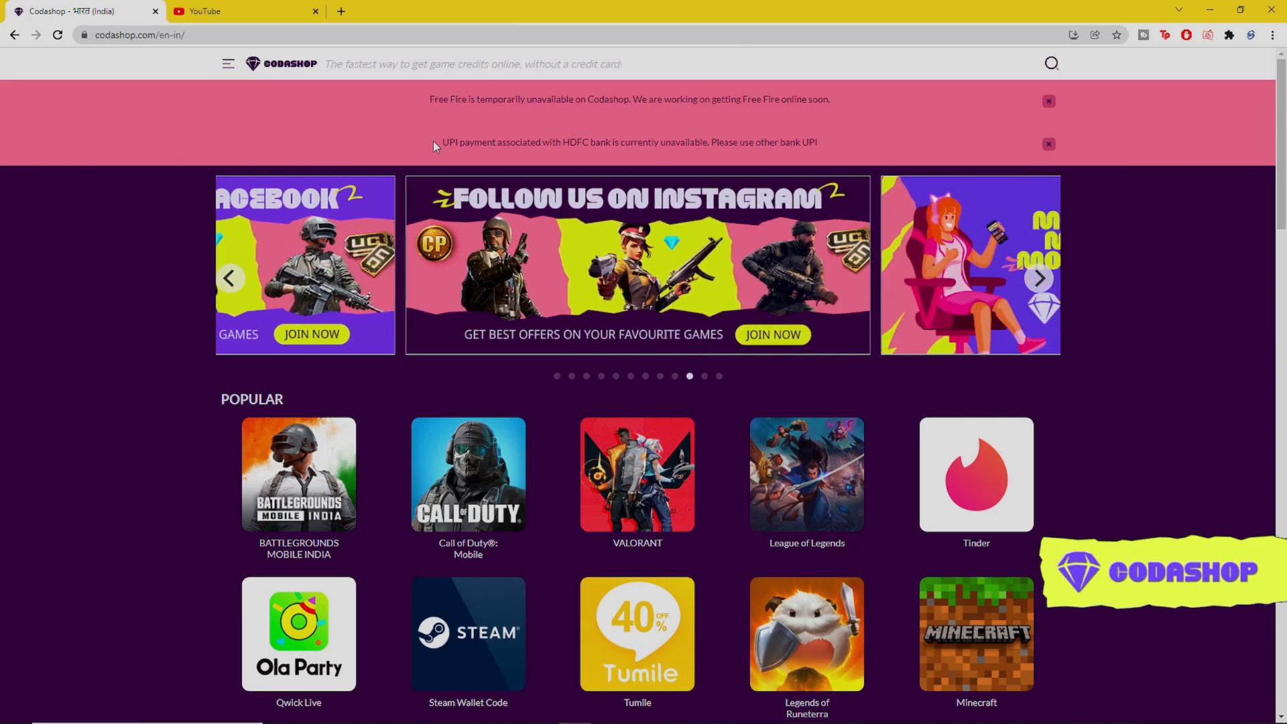
pyautogui.moveTo(671, 453)
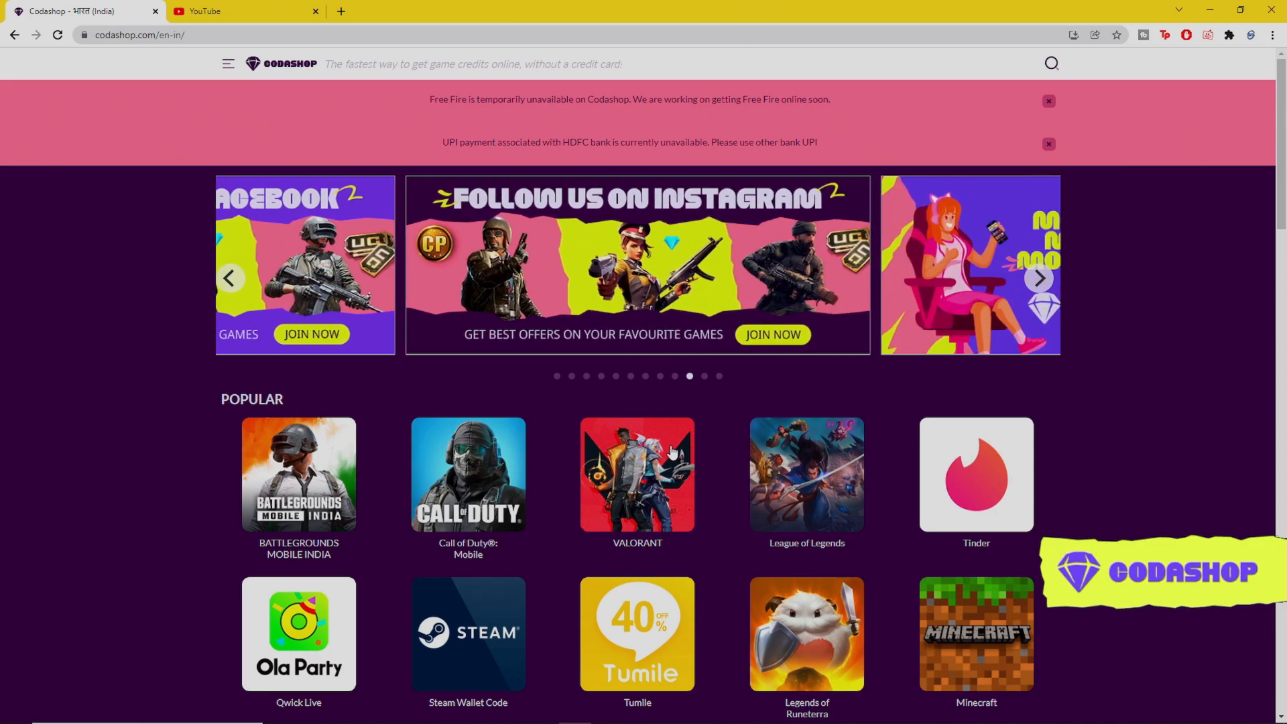
pyautogui.click(636, 474)
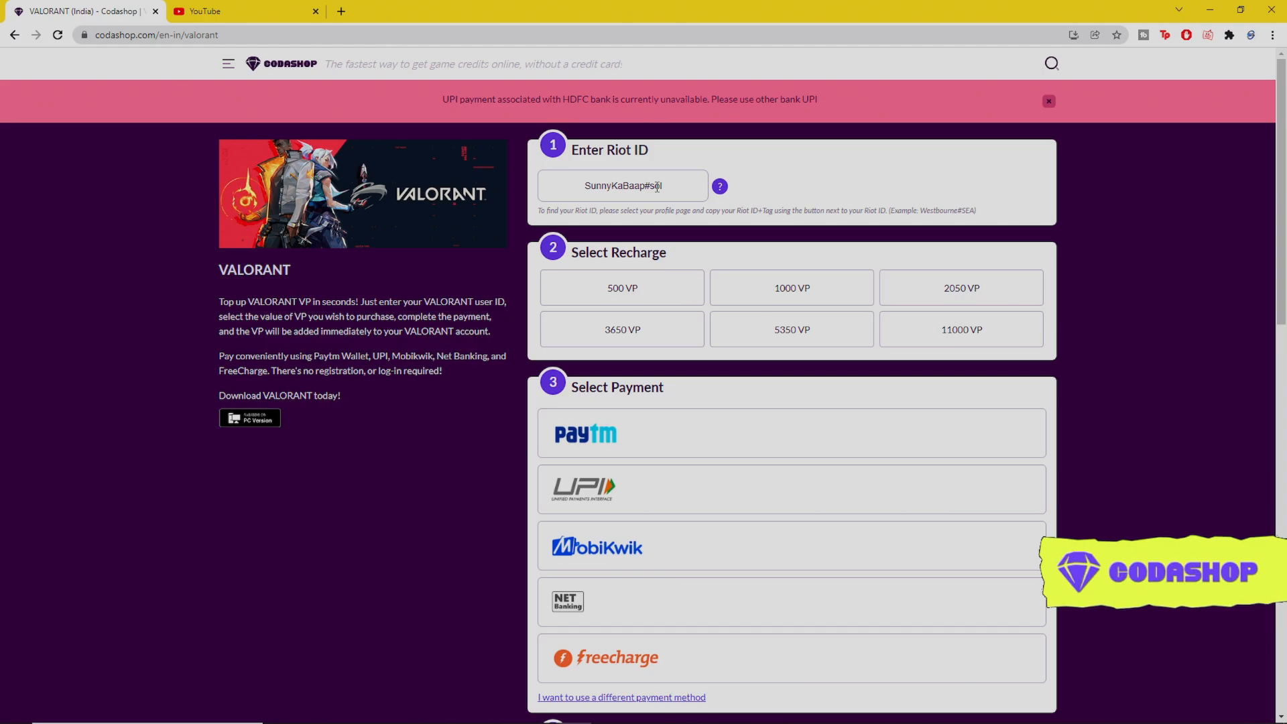
pyautogui.write('JimmyGsming#6969')
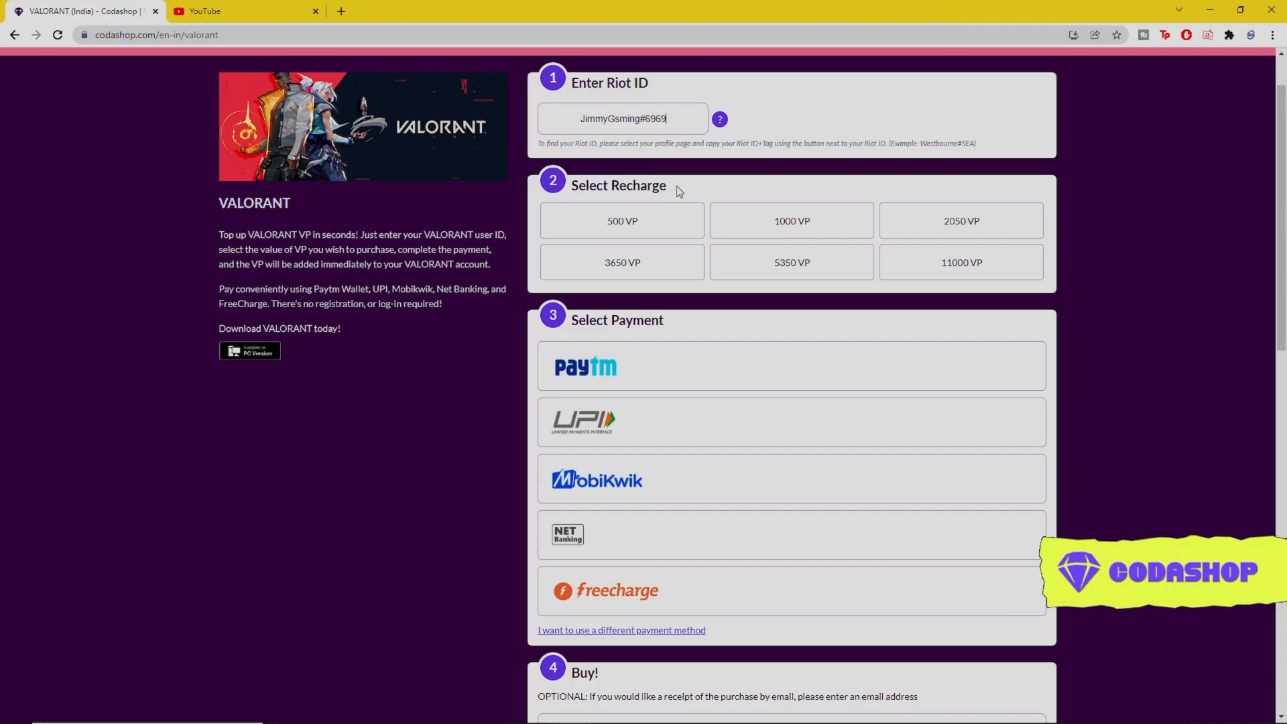
pyautogui.moveTo(626, 223)
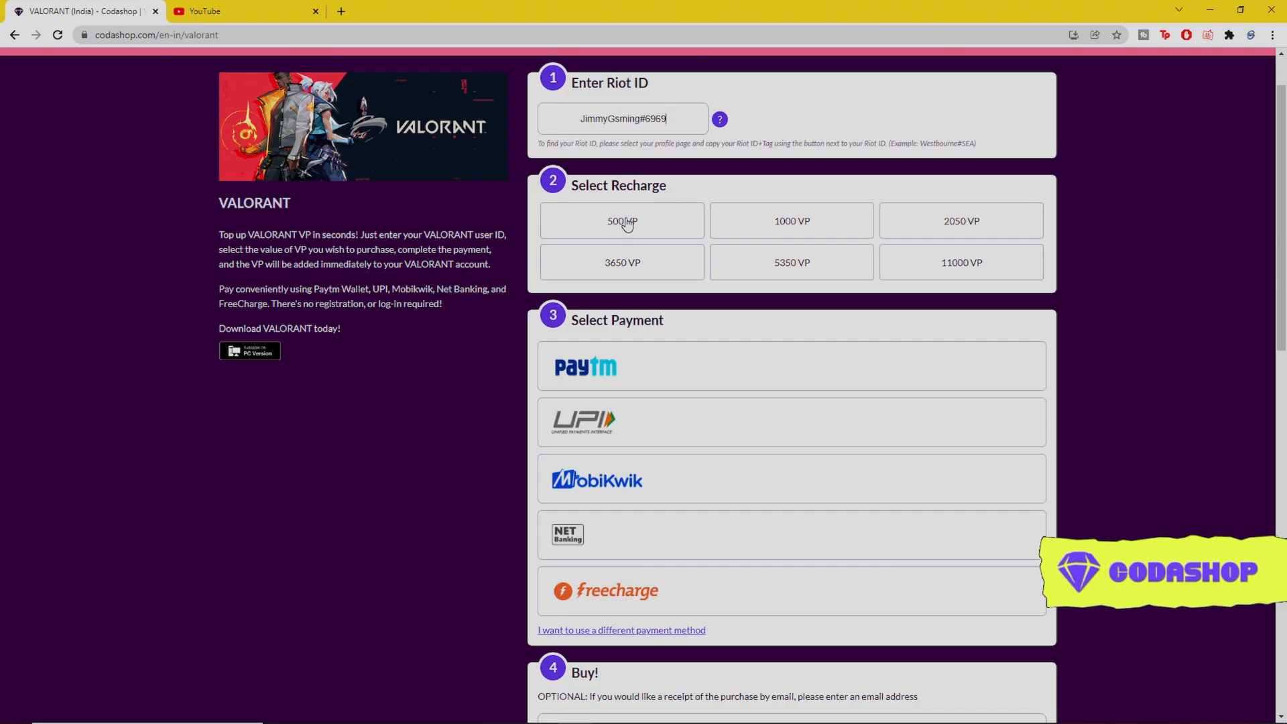
pyautogui.click(621, 221)
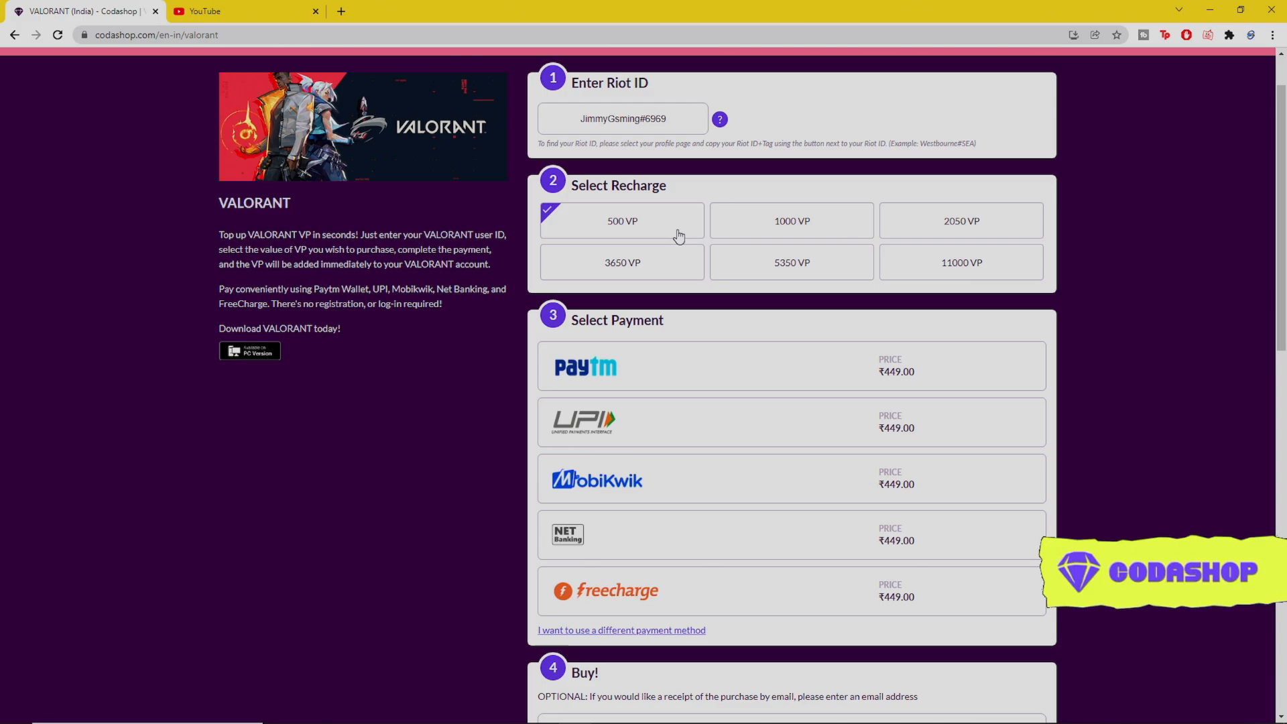
pyautogui.scroll(-3)
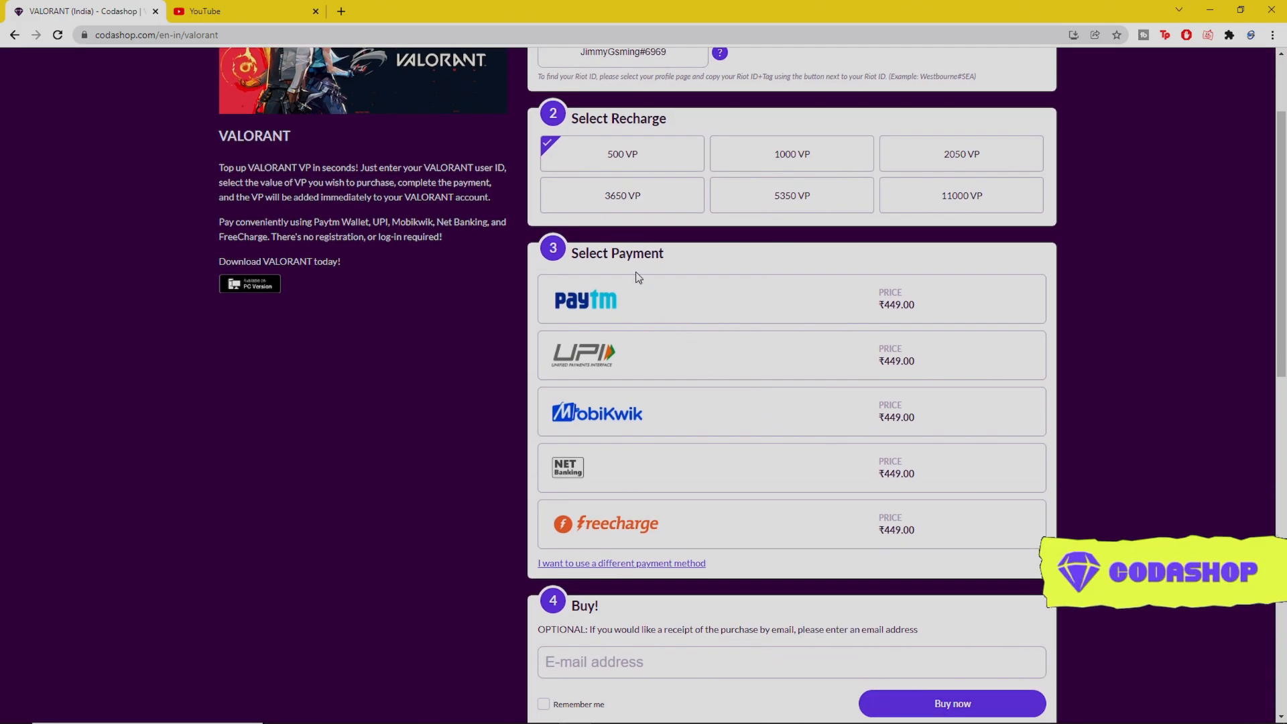
# Scroll down to Select Payment and choose UPI for the ₹449 order
pyautogui.scroll(-3)
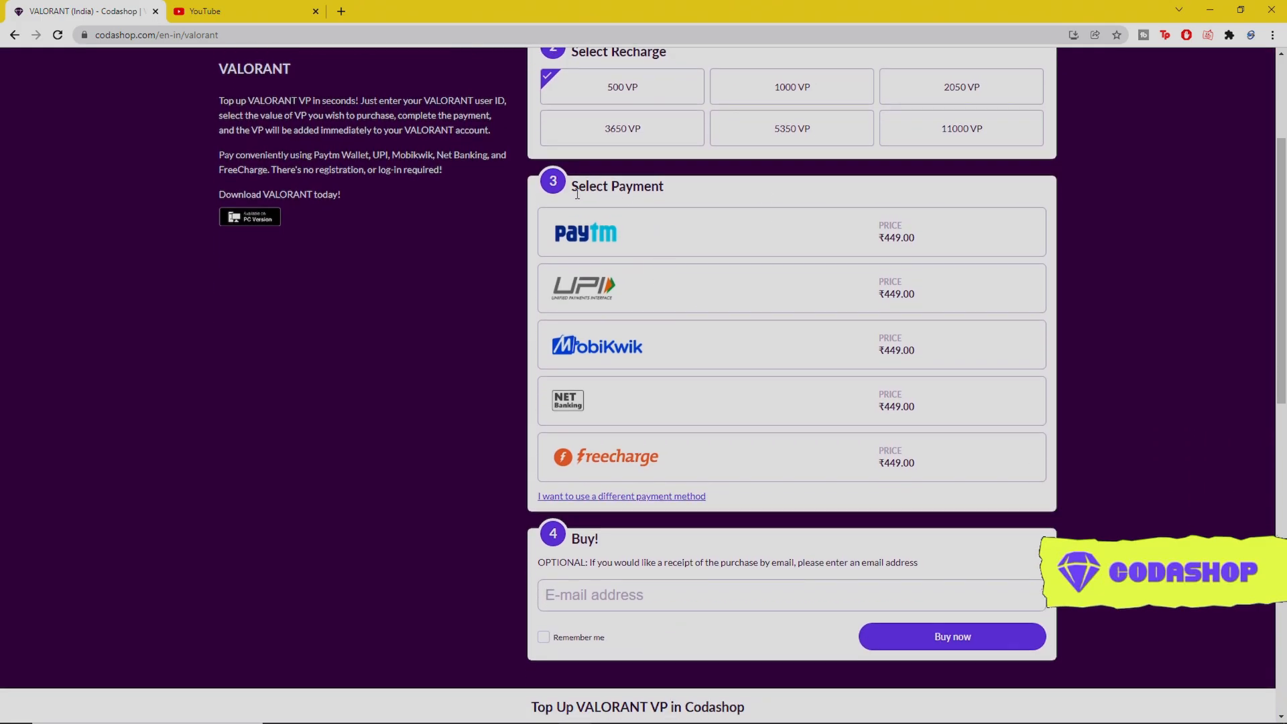
pyautogui.moveTo(648, 262)
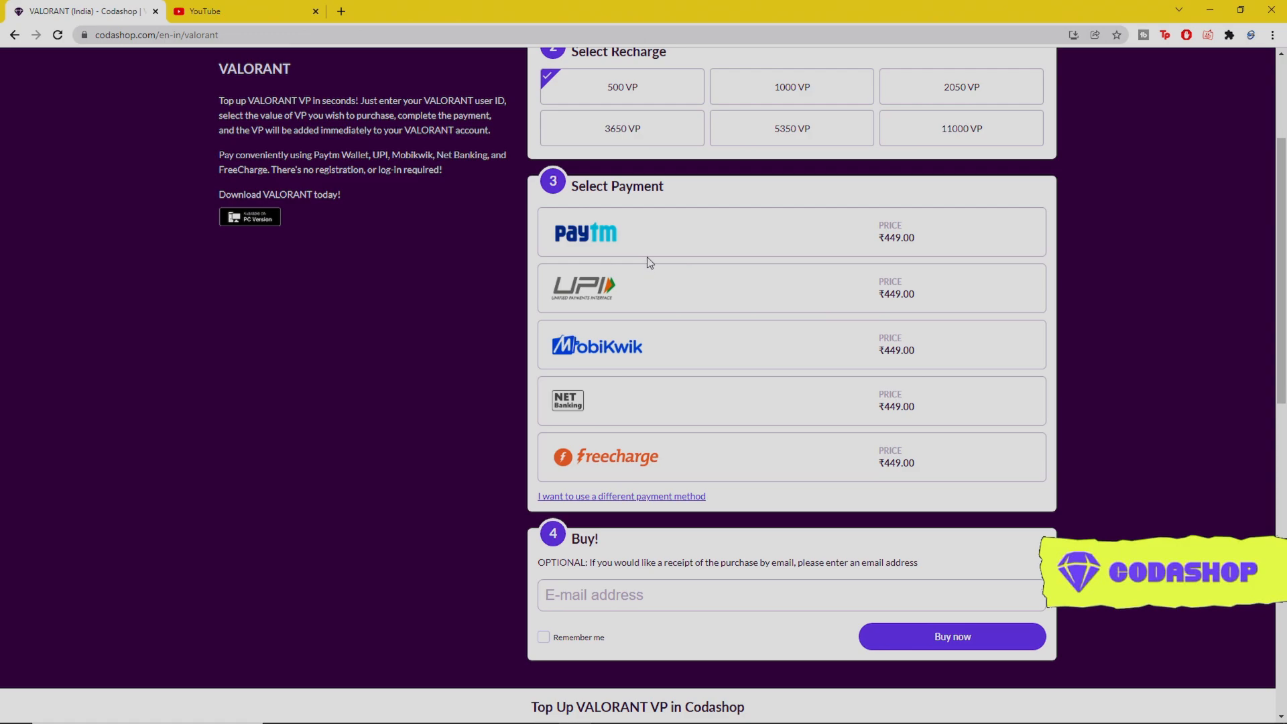
pyautogui.moveTo(650, 244)
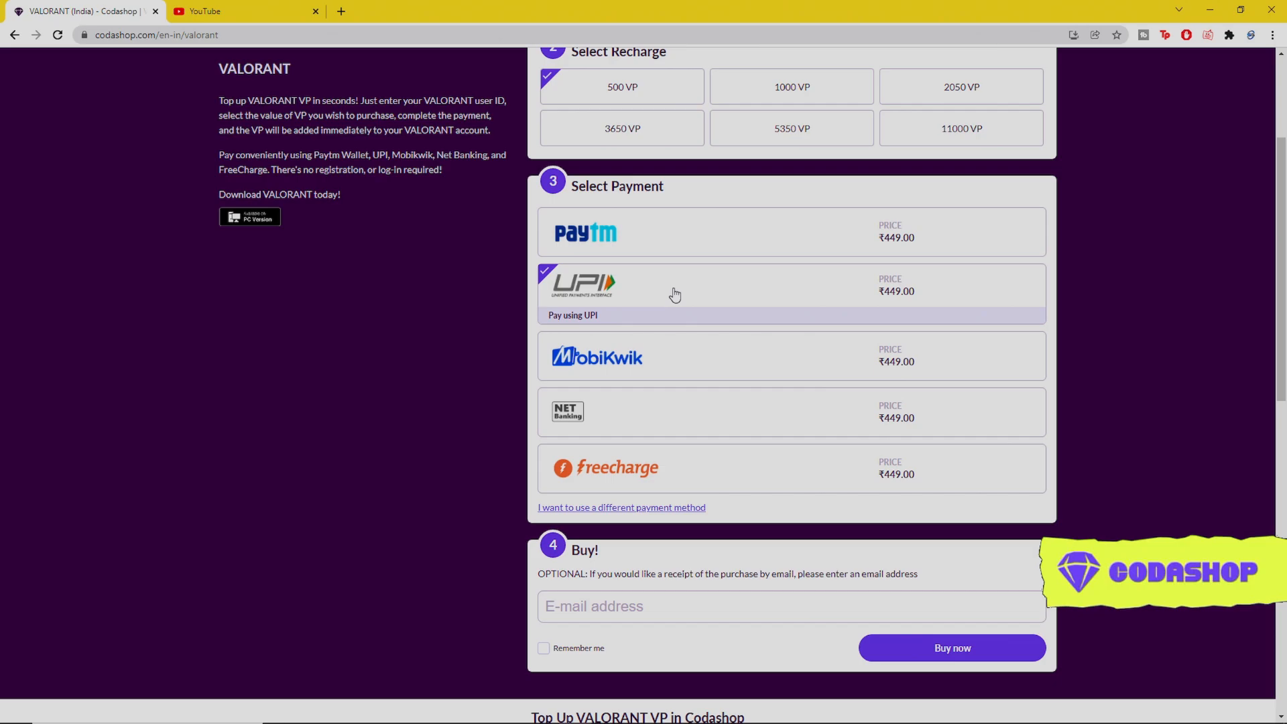
pyautogui.scroll(-3)
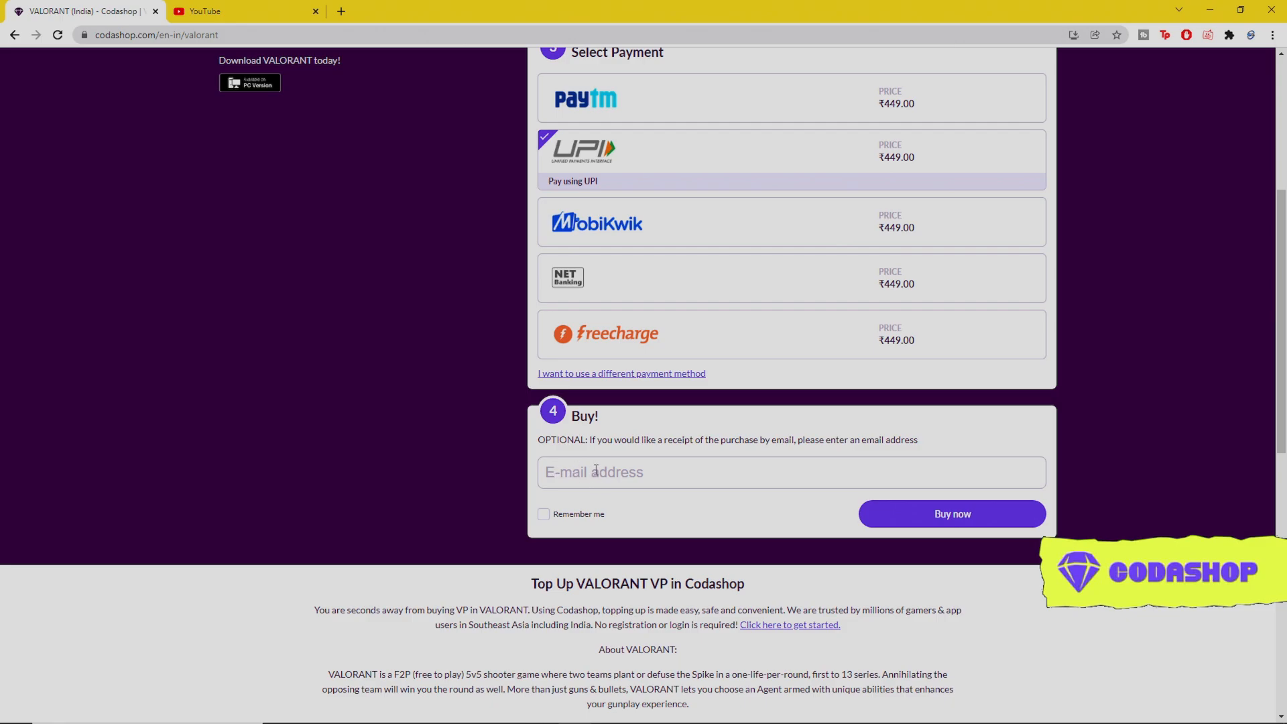
pyautogui.scroll(-3)
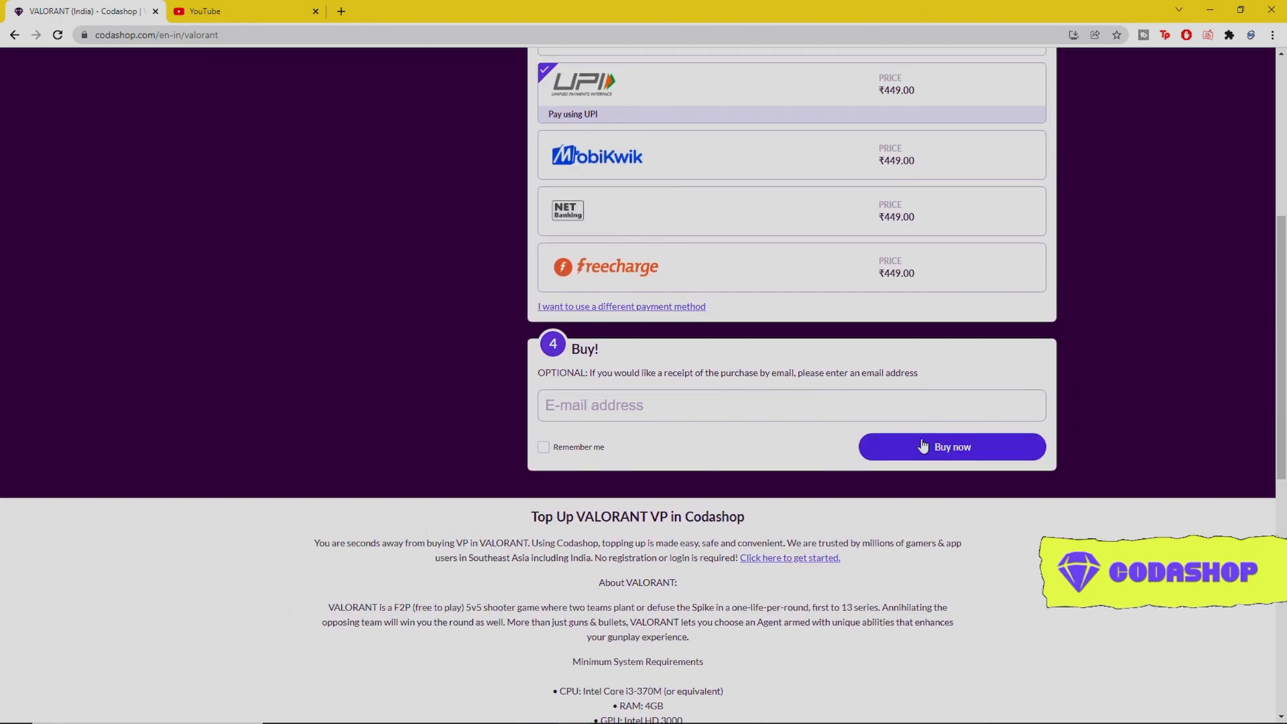
# Buy the 500 VP pack, confirm the order and continue to Paytm checkout
pyautogui.click(951, 446)
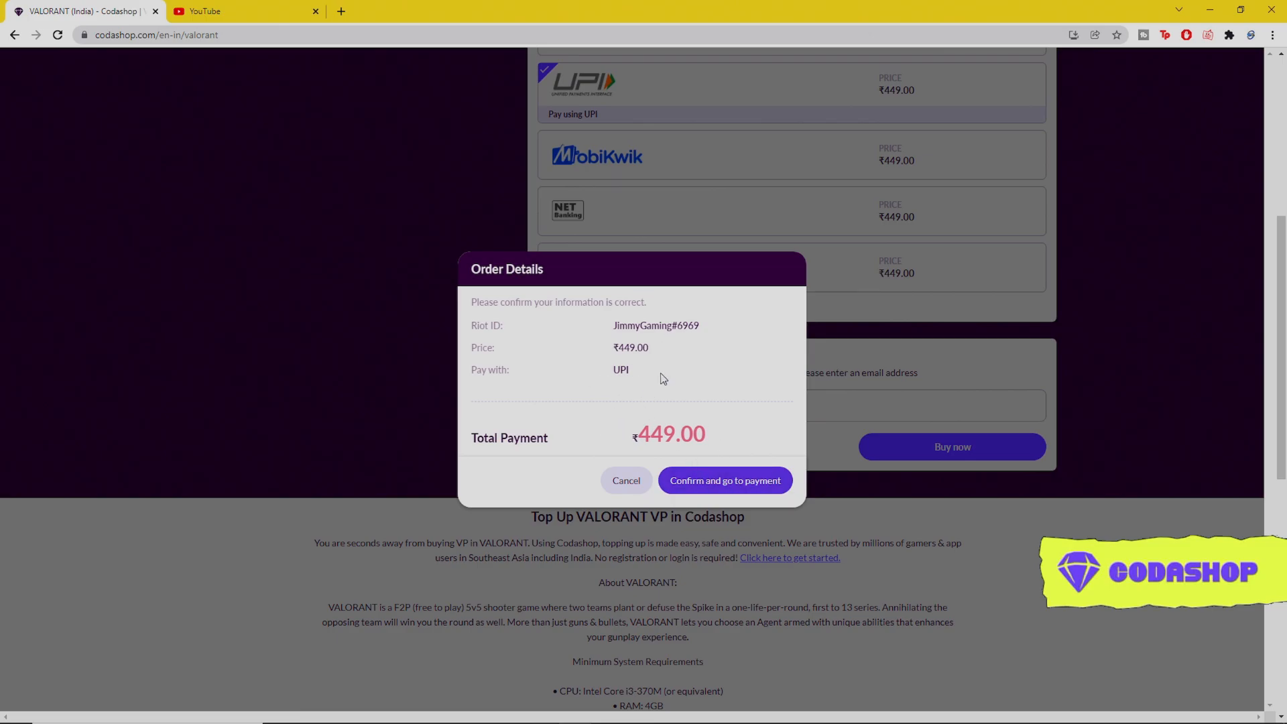
pyautogui.click(723, 480)
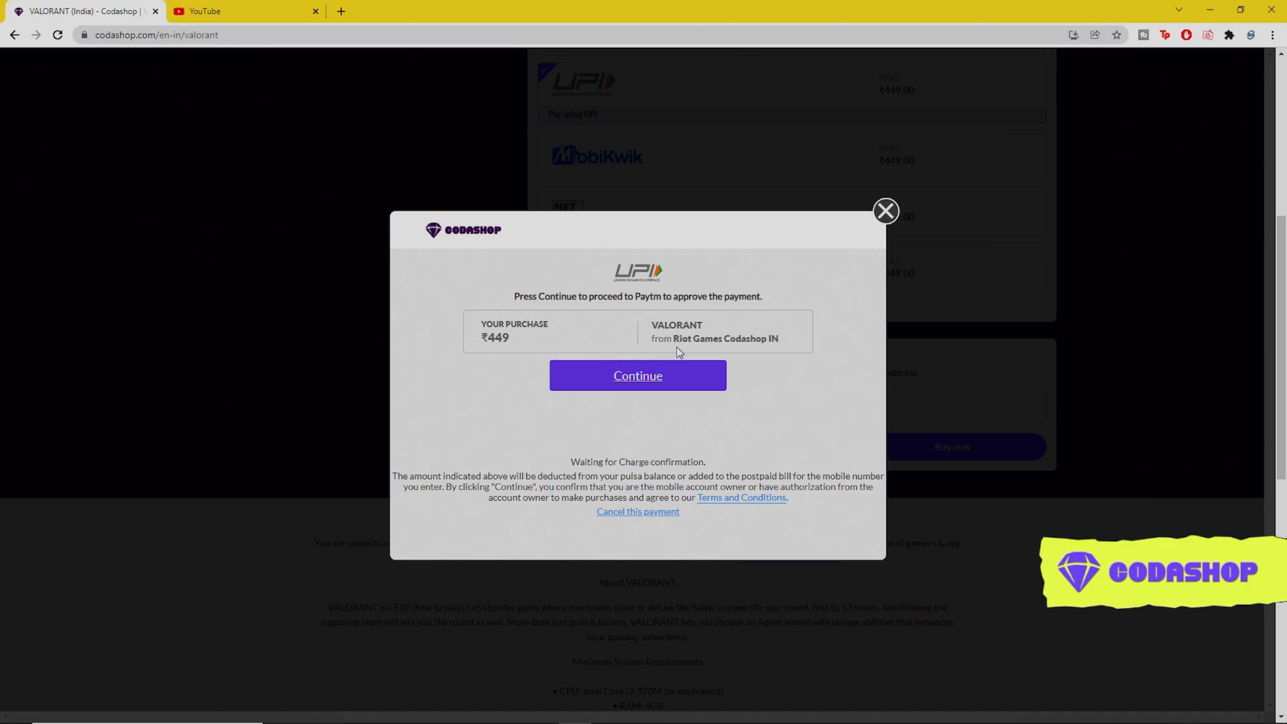
pyautogui.click(637, 376)
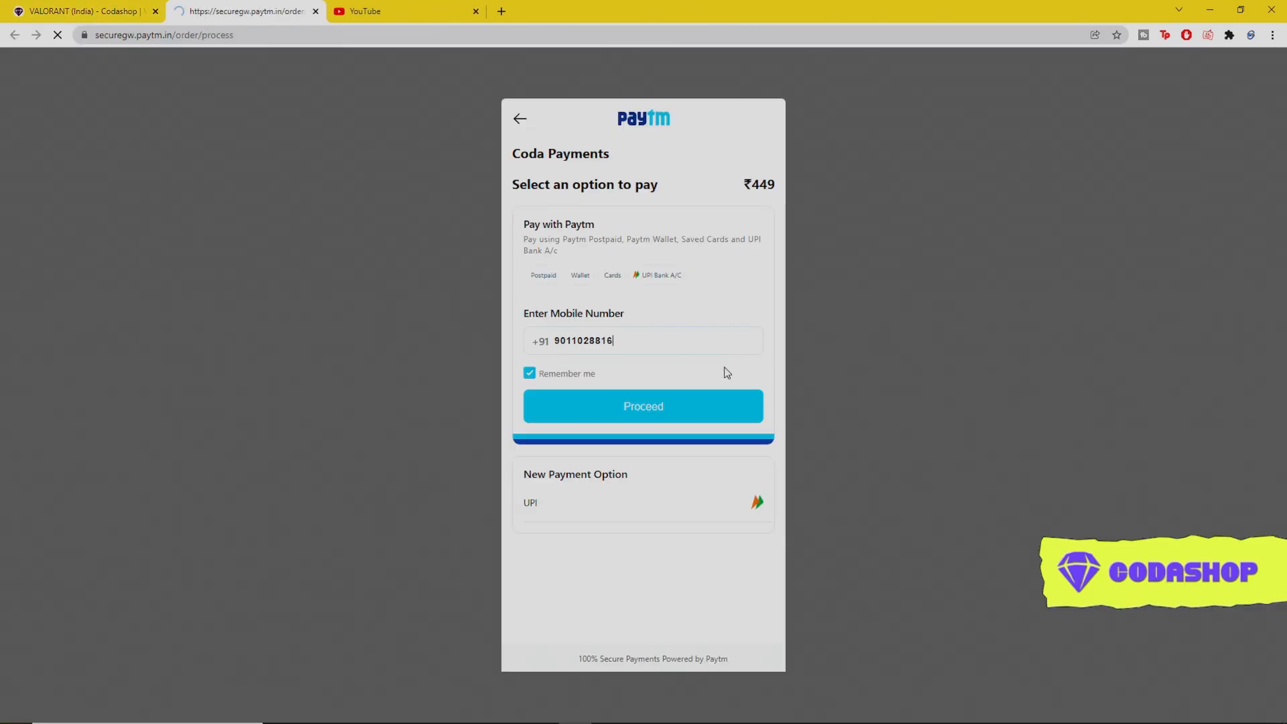
# Verify the mobile number by OTP on Paytm and pay ₹449 via UPI ID
pyautogui.click(643, 406)
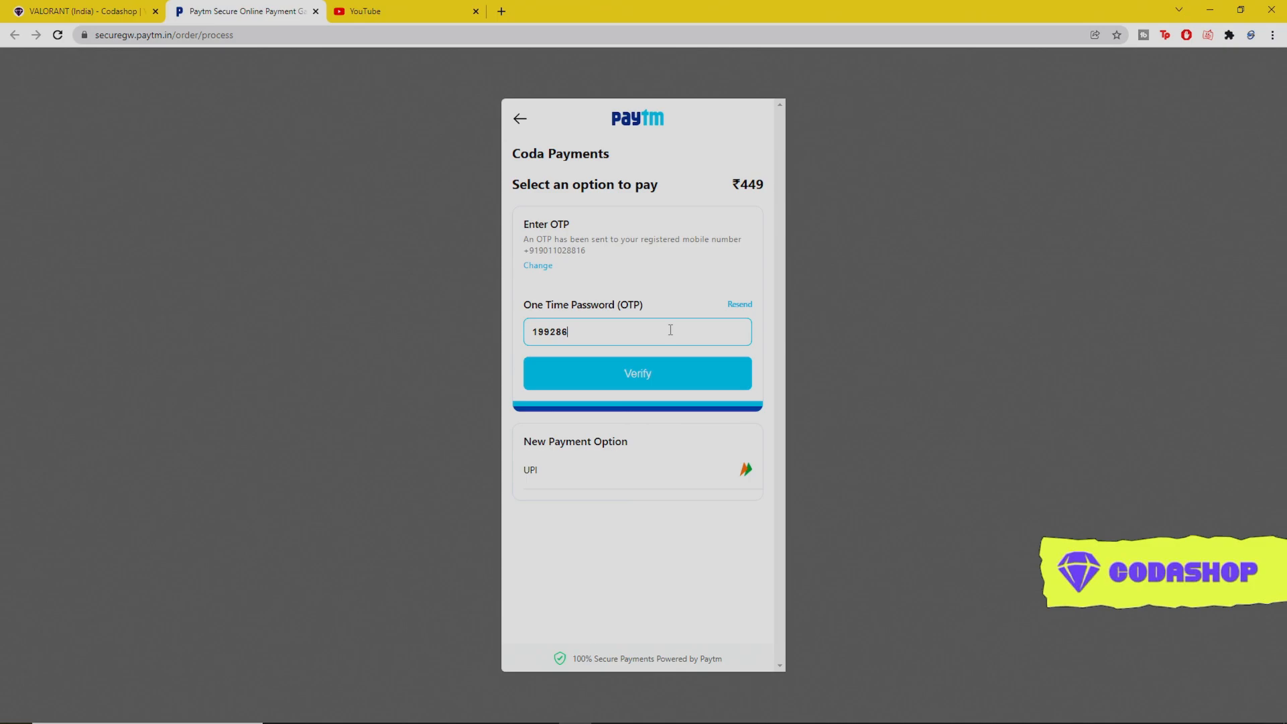
pyautogui.click(636, 468)
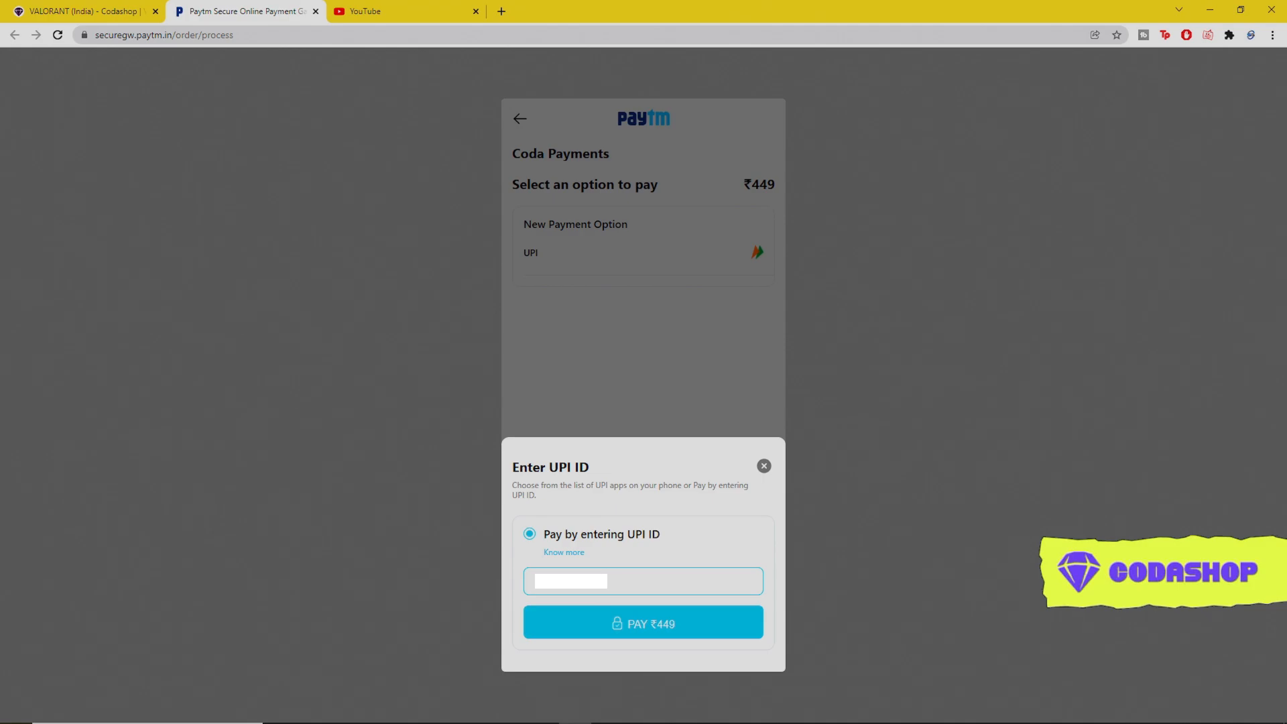
pyautogui.click(643, 622)
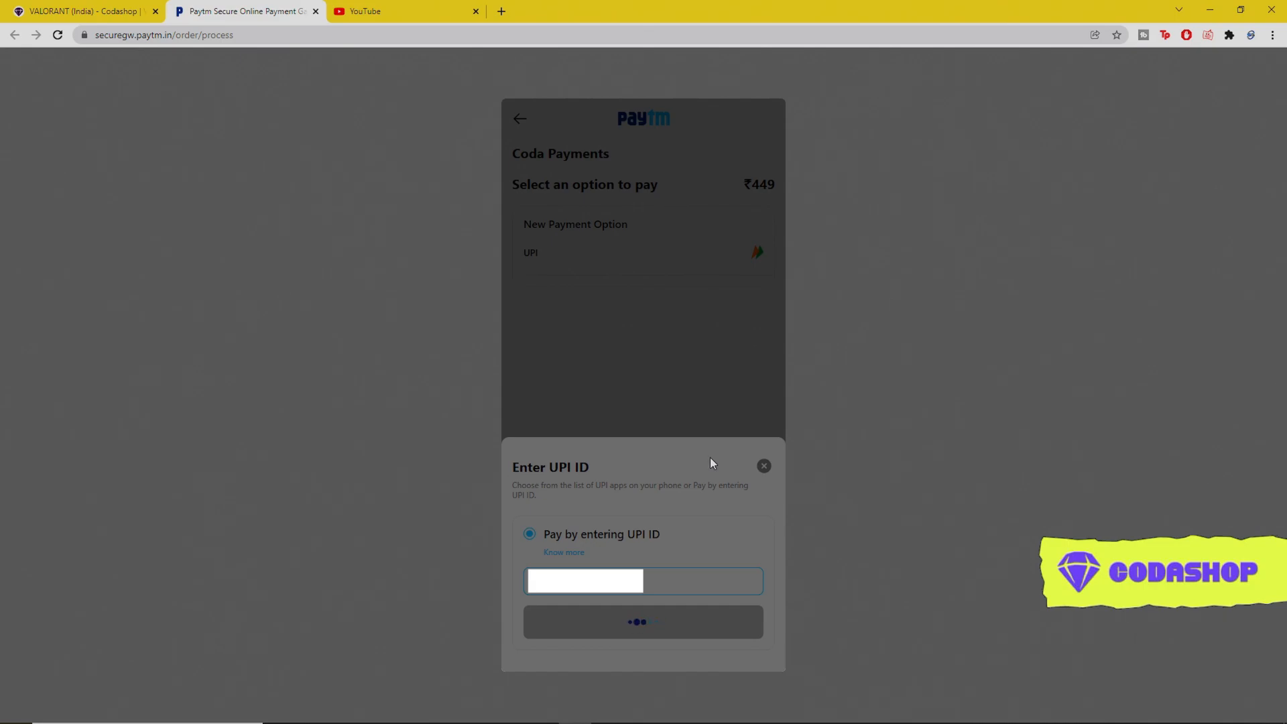
pyautogui.click(643, 622)
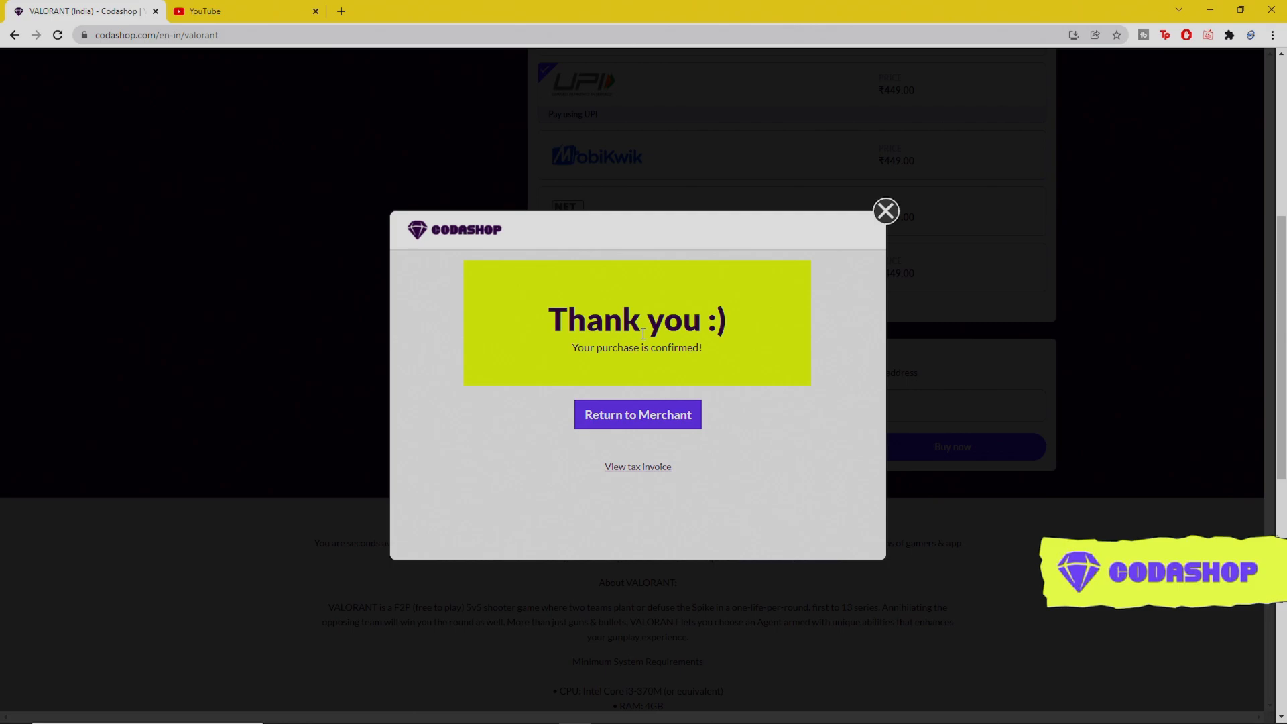
pyautogui.moveTo(634, 351)
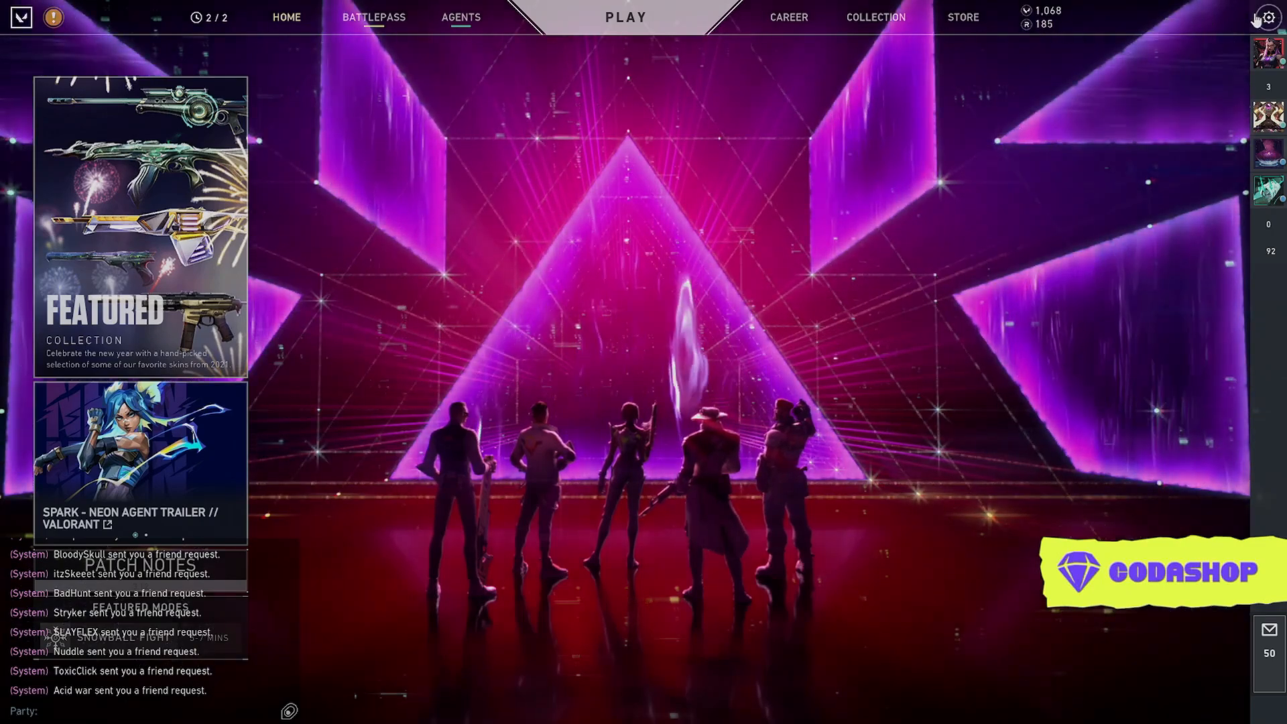
# Open the VALORANT client's VP balance to view the Valorant Points packages
pyautogui.click(625, 16)
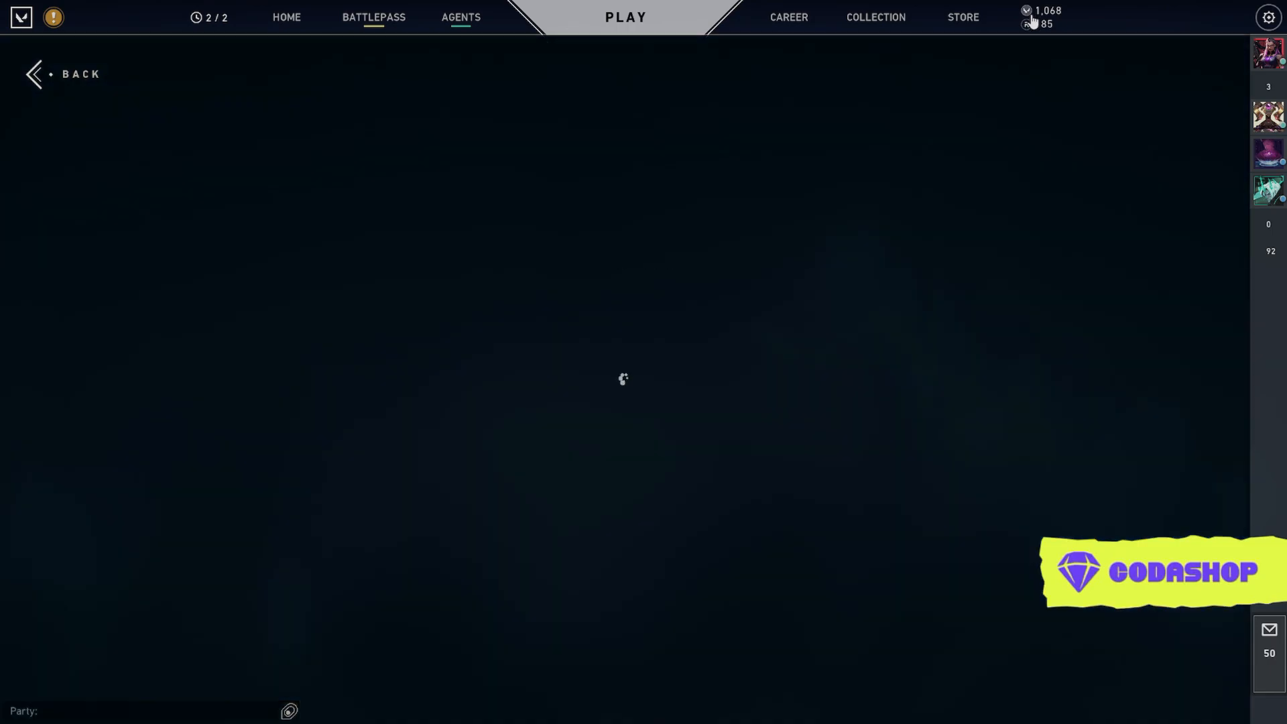
pyautogui.click(1024, 11)
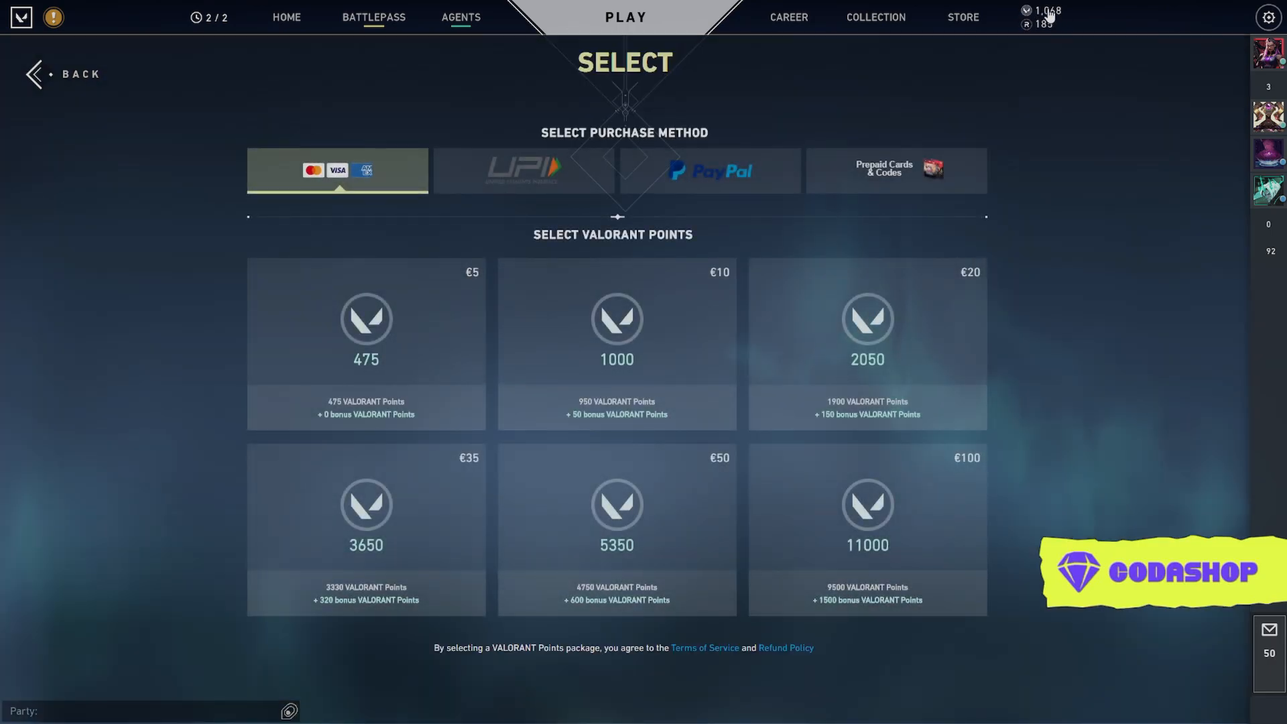